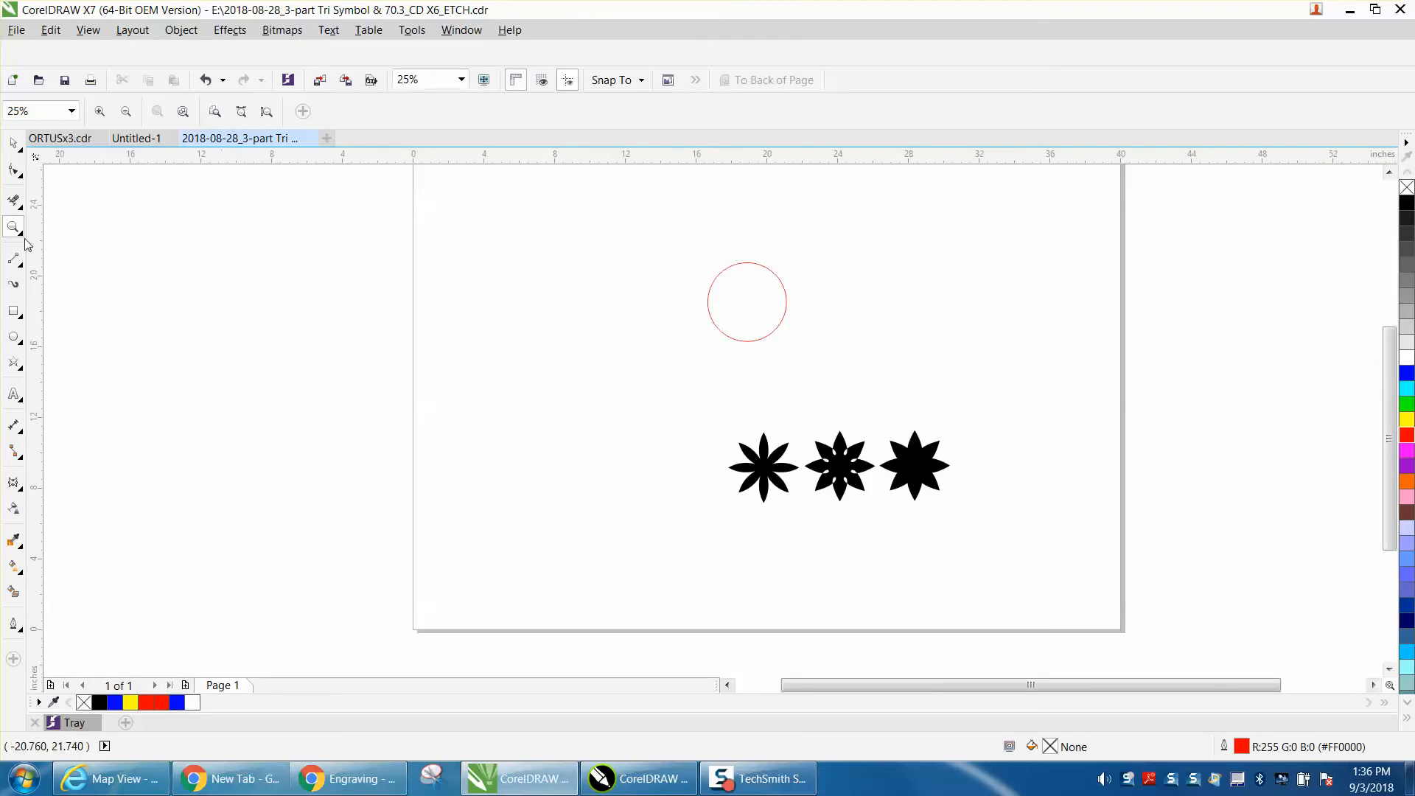
- Zoom in so the red guide circle fills most of the view
{"action": "left_click", "coordinate": [12, 227]}
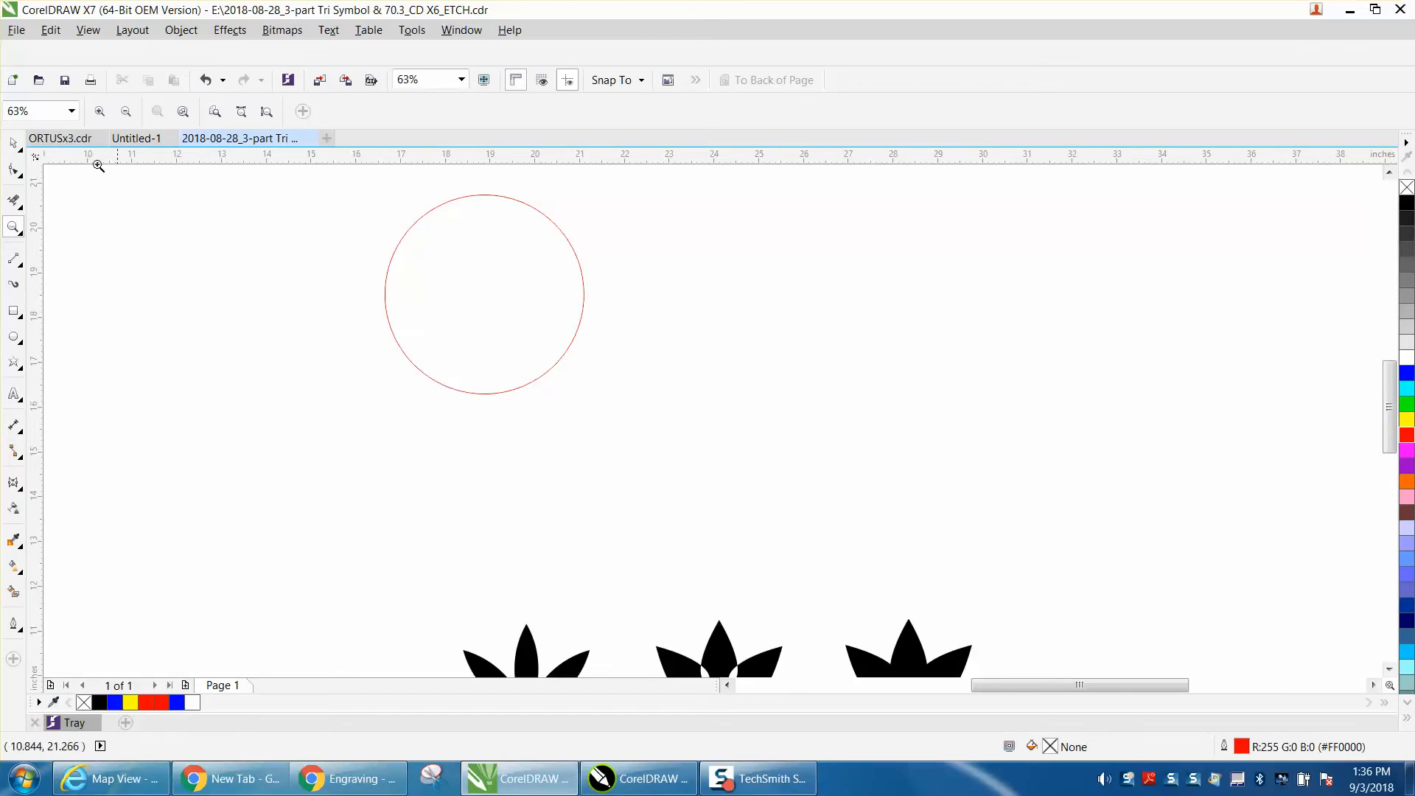
{"action": "mouse_move", "coordinate": [534, 230]}
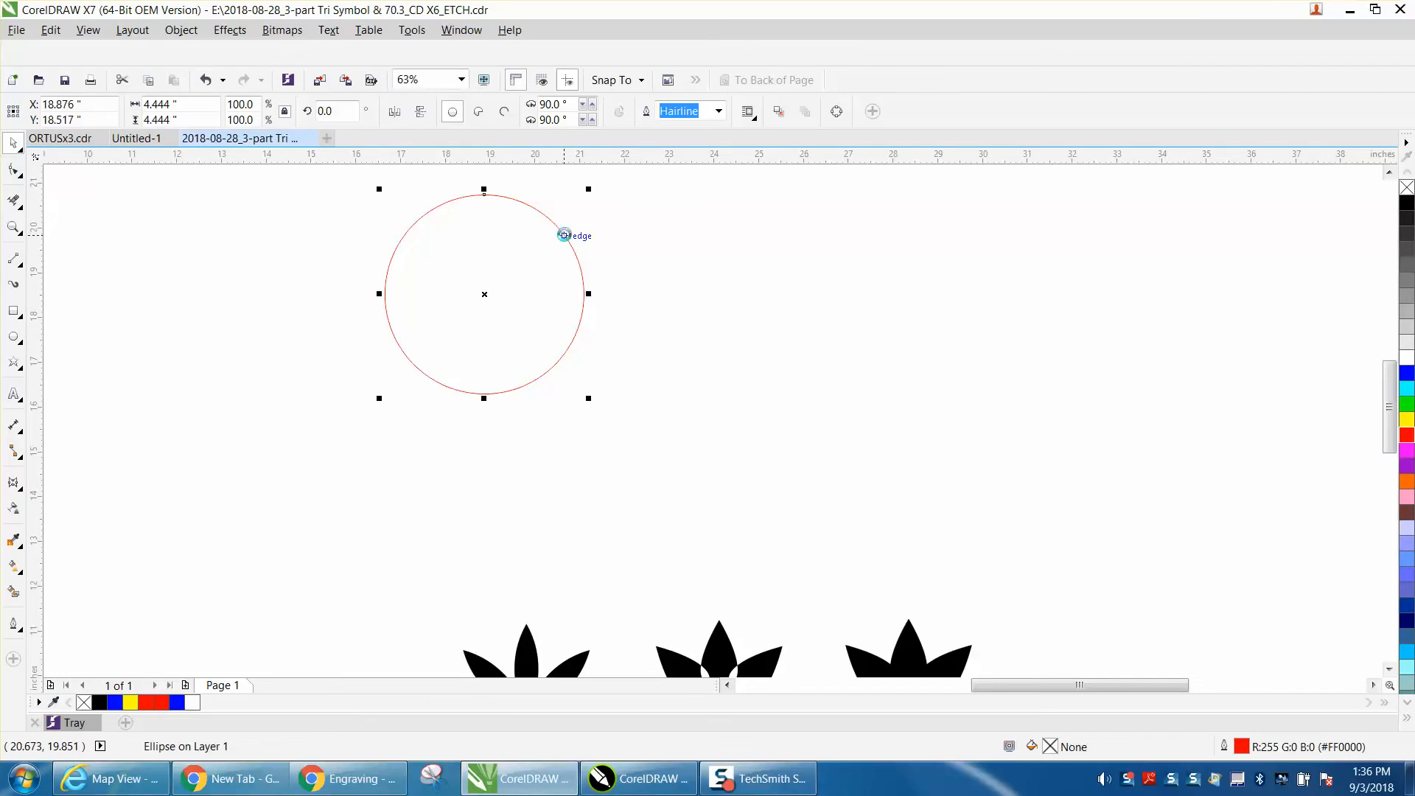
{"action": "mouse_move", "coordinate": [483, 293]}
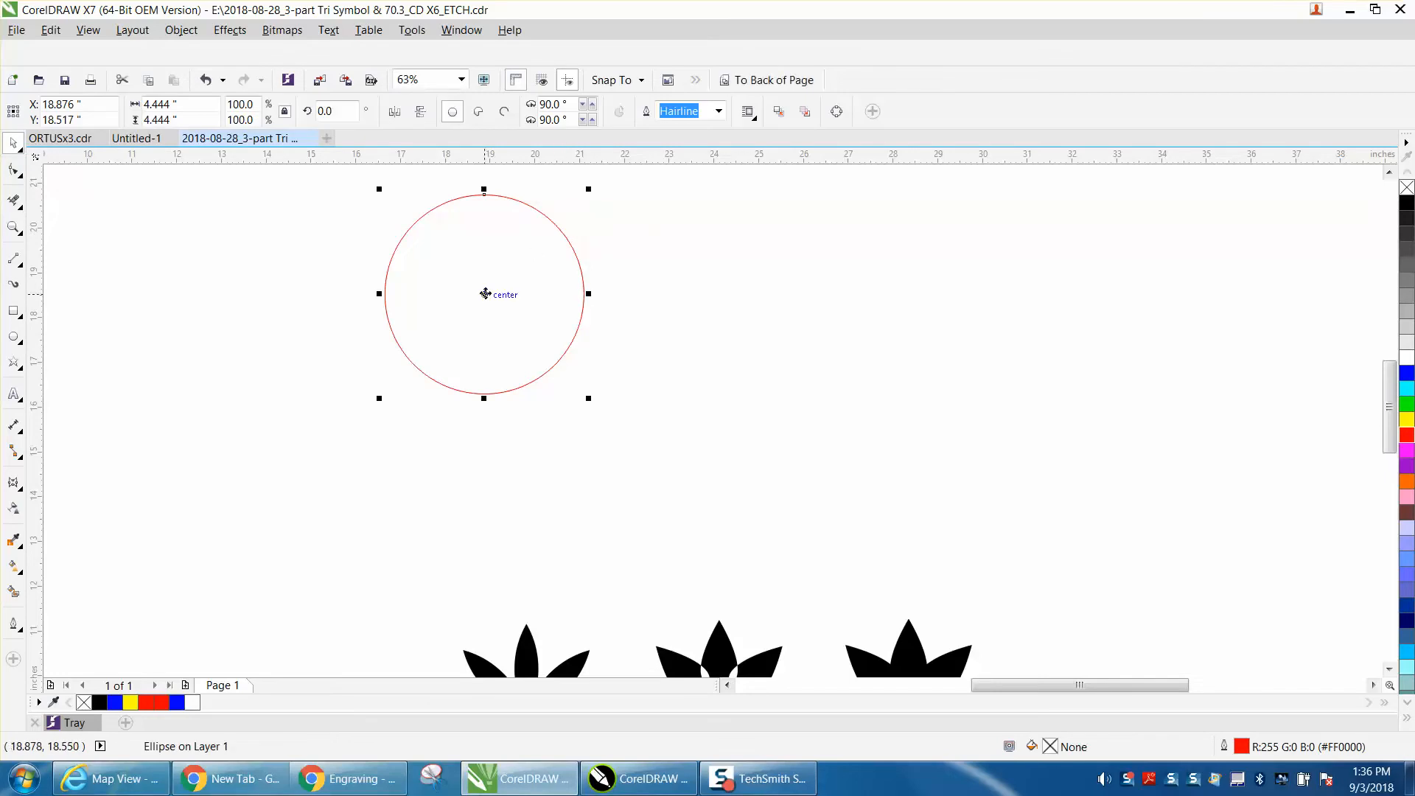
- Drop a copy of the red circle directly below the original, overlapping it
{"action": "left_click_drag", "start_coordinate": [483, 293], "coordinate": [483, 394]}
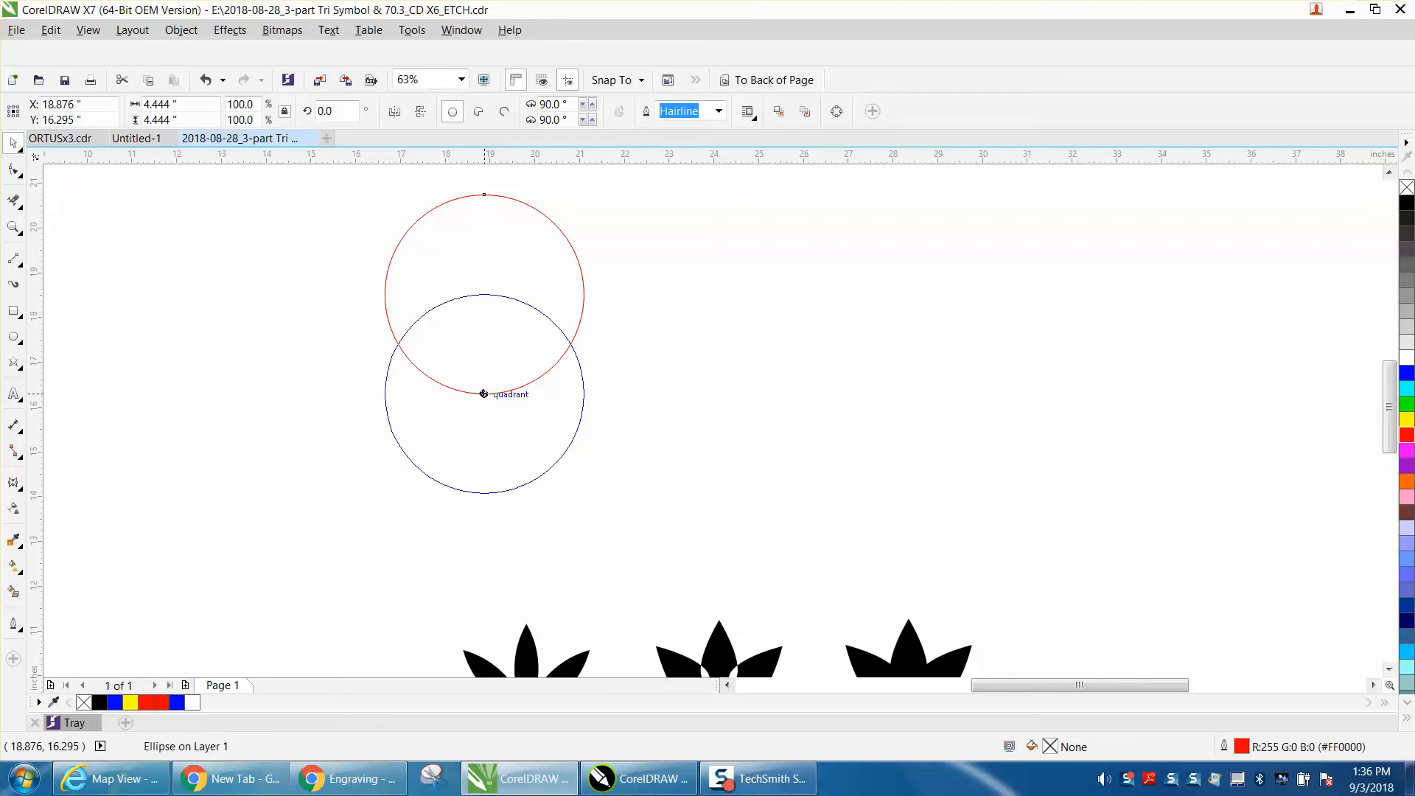
{"action": "left_click", "coordinate": [483, 394]}
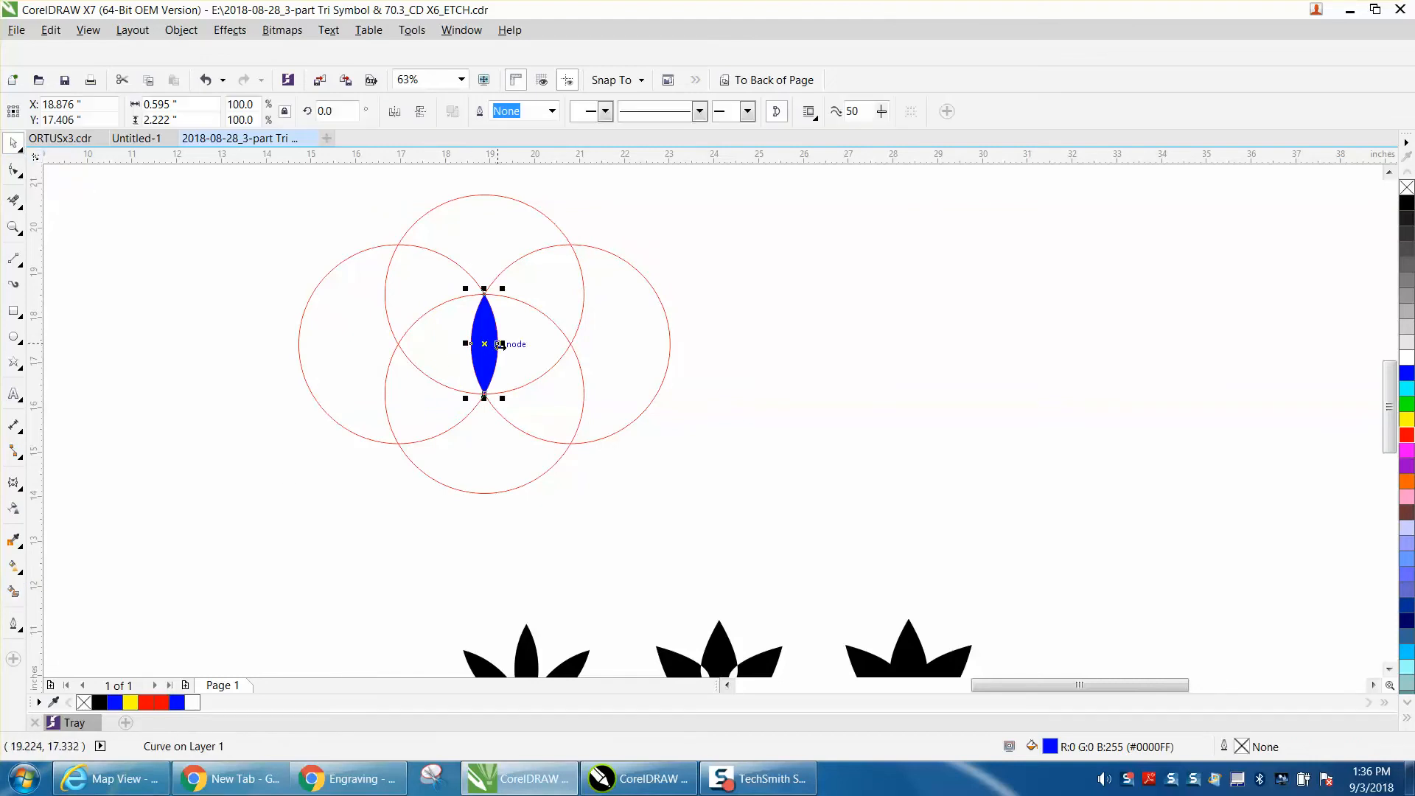
- Move the blue petal out beside the circles and rotate duplicated copies by 45°
{"action": "left_click_drag", "start_coordinate": [484, 343], "coordinate": [880, 312]}
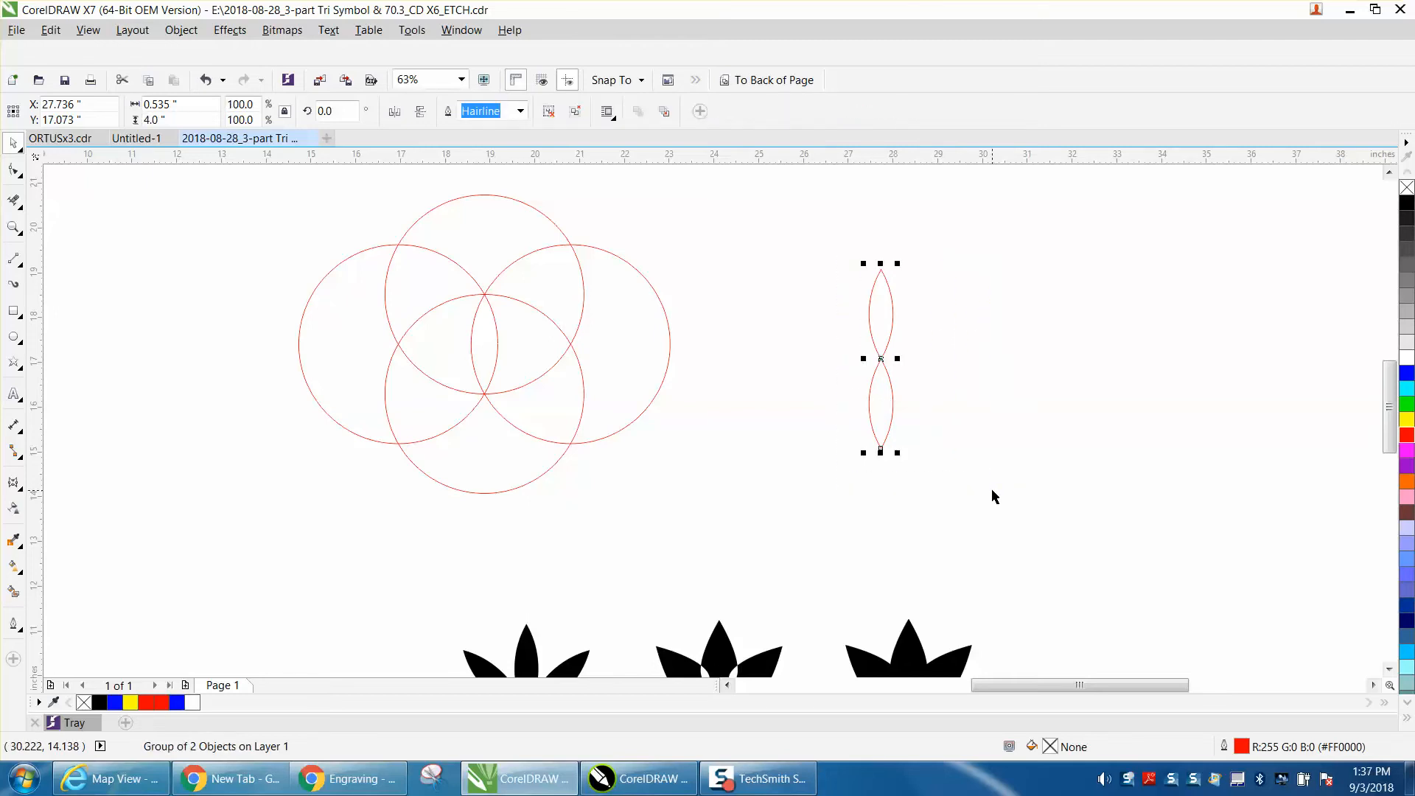
{"action": "mouse_move", "coordinate": [545, 269]}
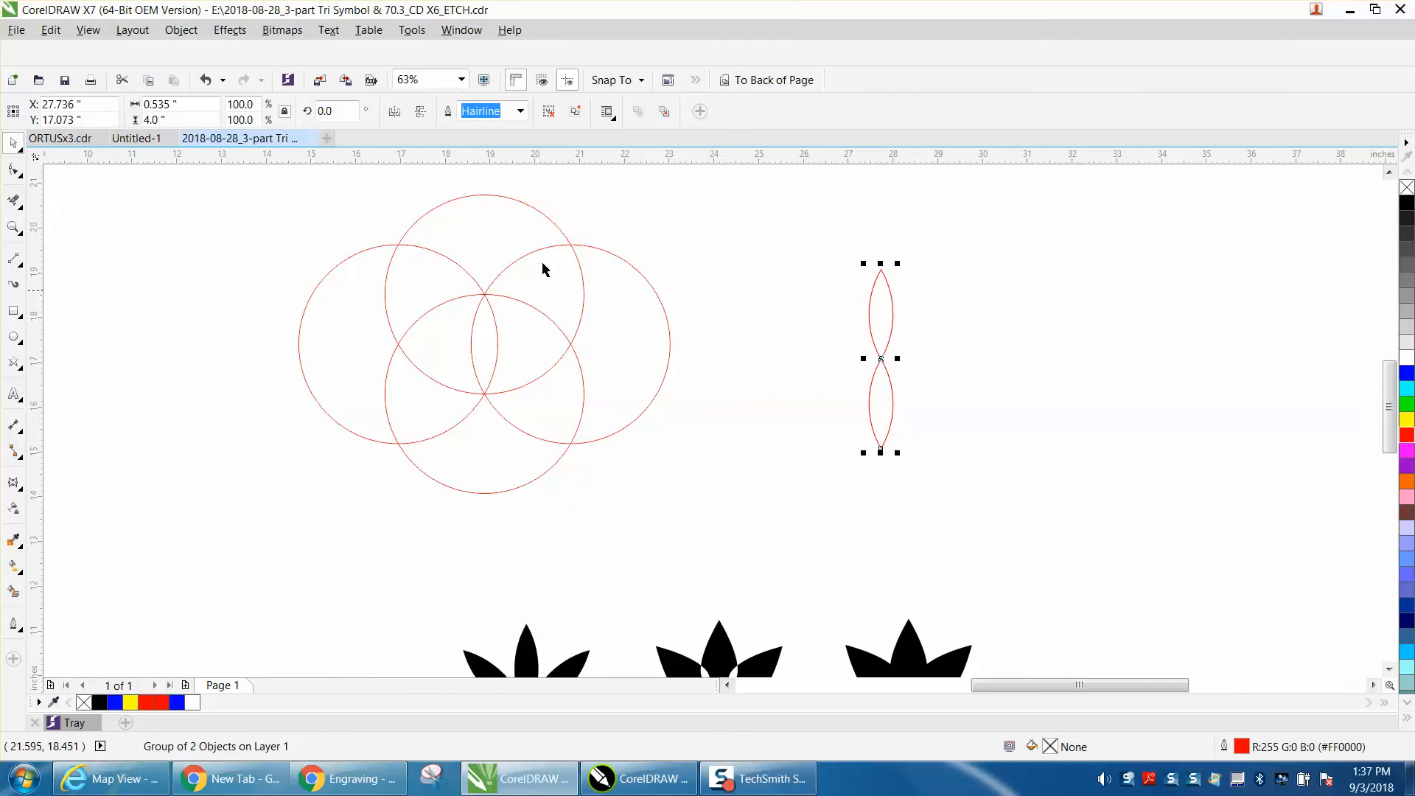
{"action": "type", "text": "45"}
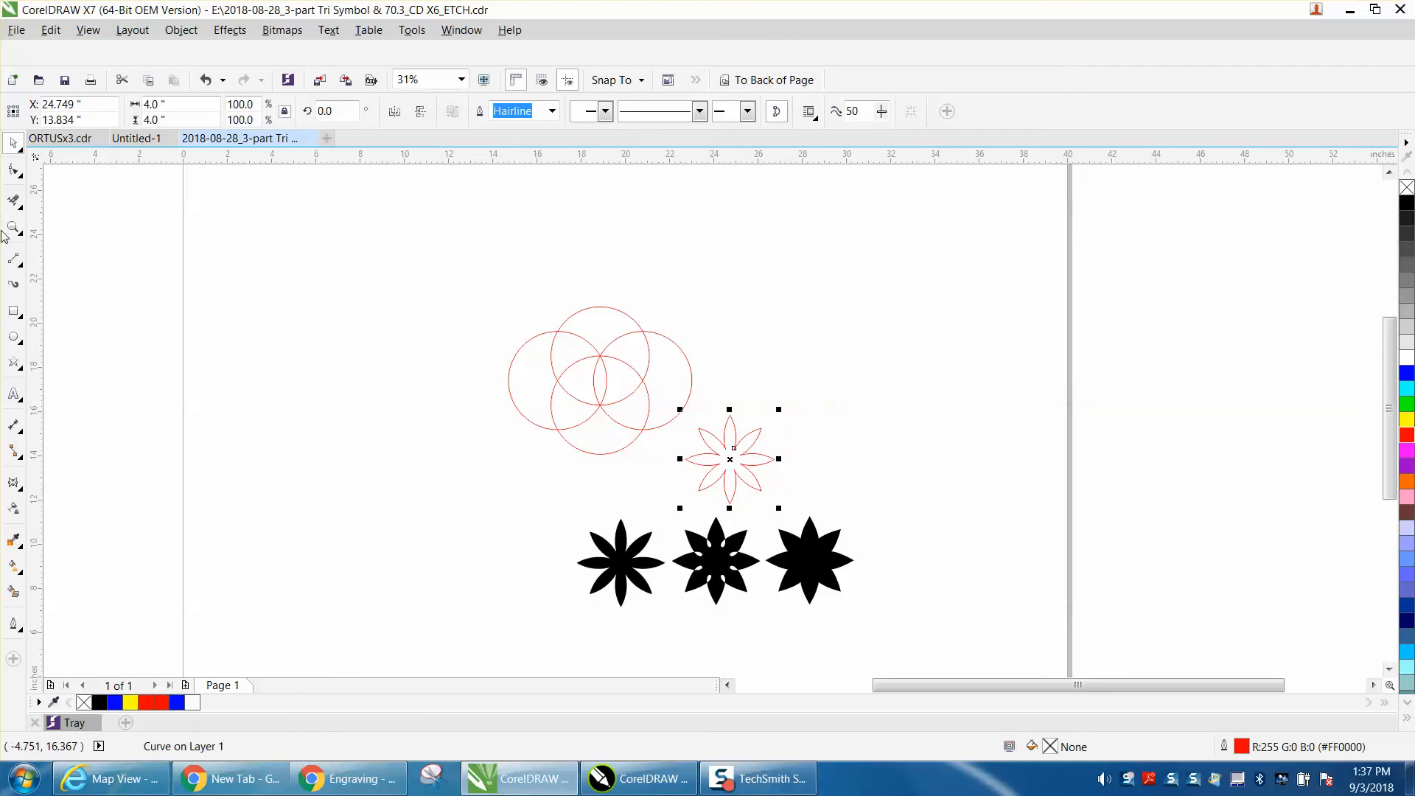
- Drop a copy of the eight-petal flower outline to the right of the original
{"action": "left_click", "coordinate": [14, 228]}
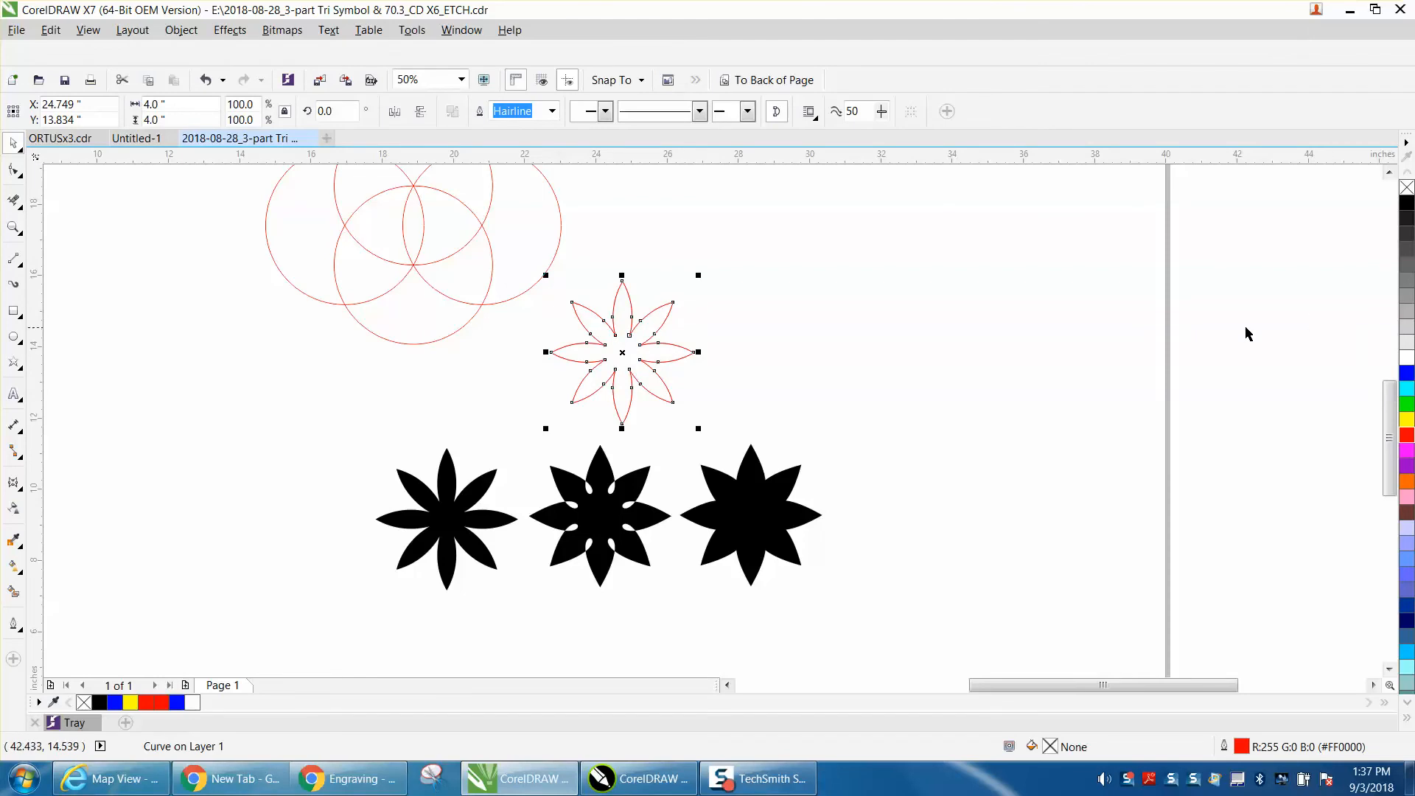
{"action": "left_click_drag", "start_coordinate": [621, 352], "coordinate": [775, 352]}
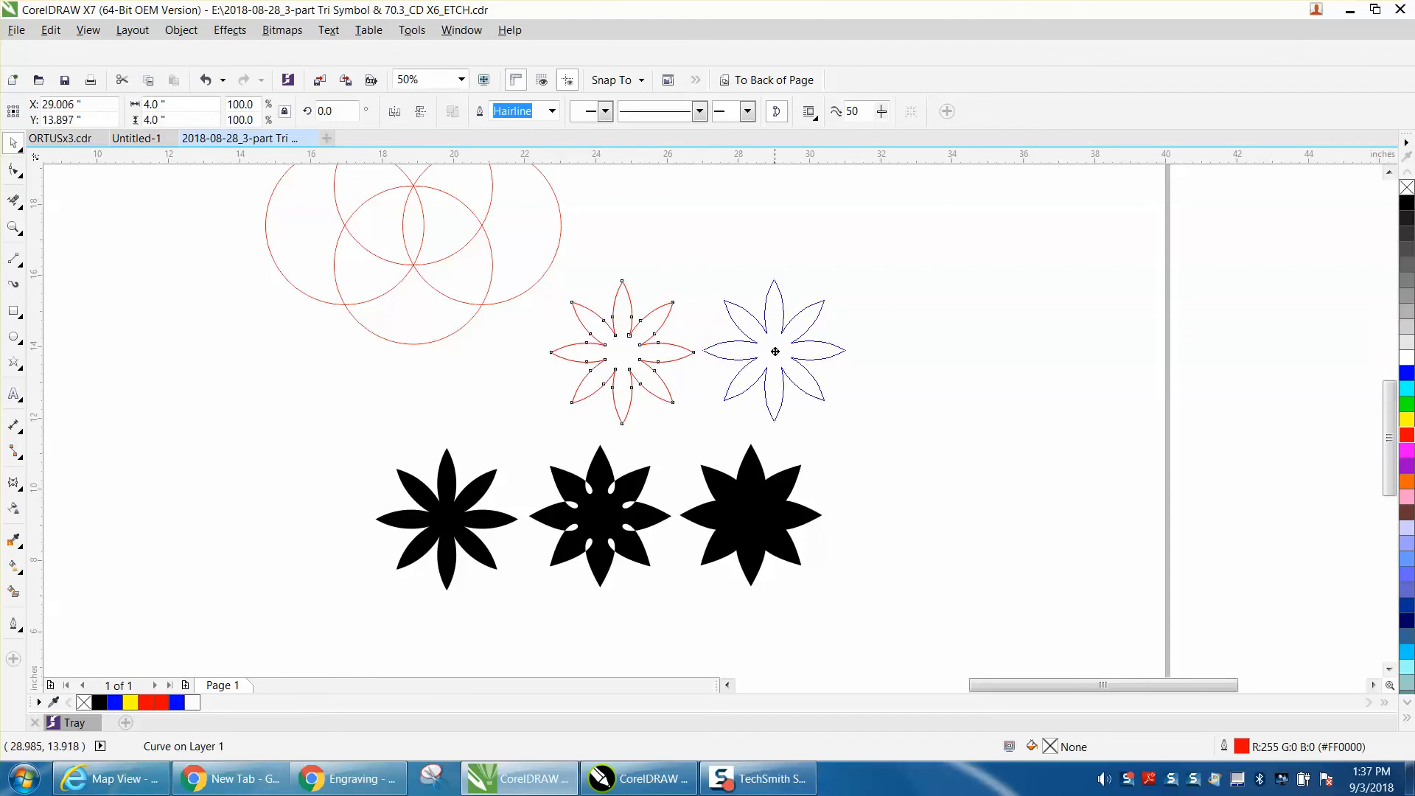
{"action": "left_click", "coordinate": [775, 354]}
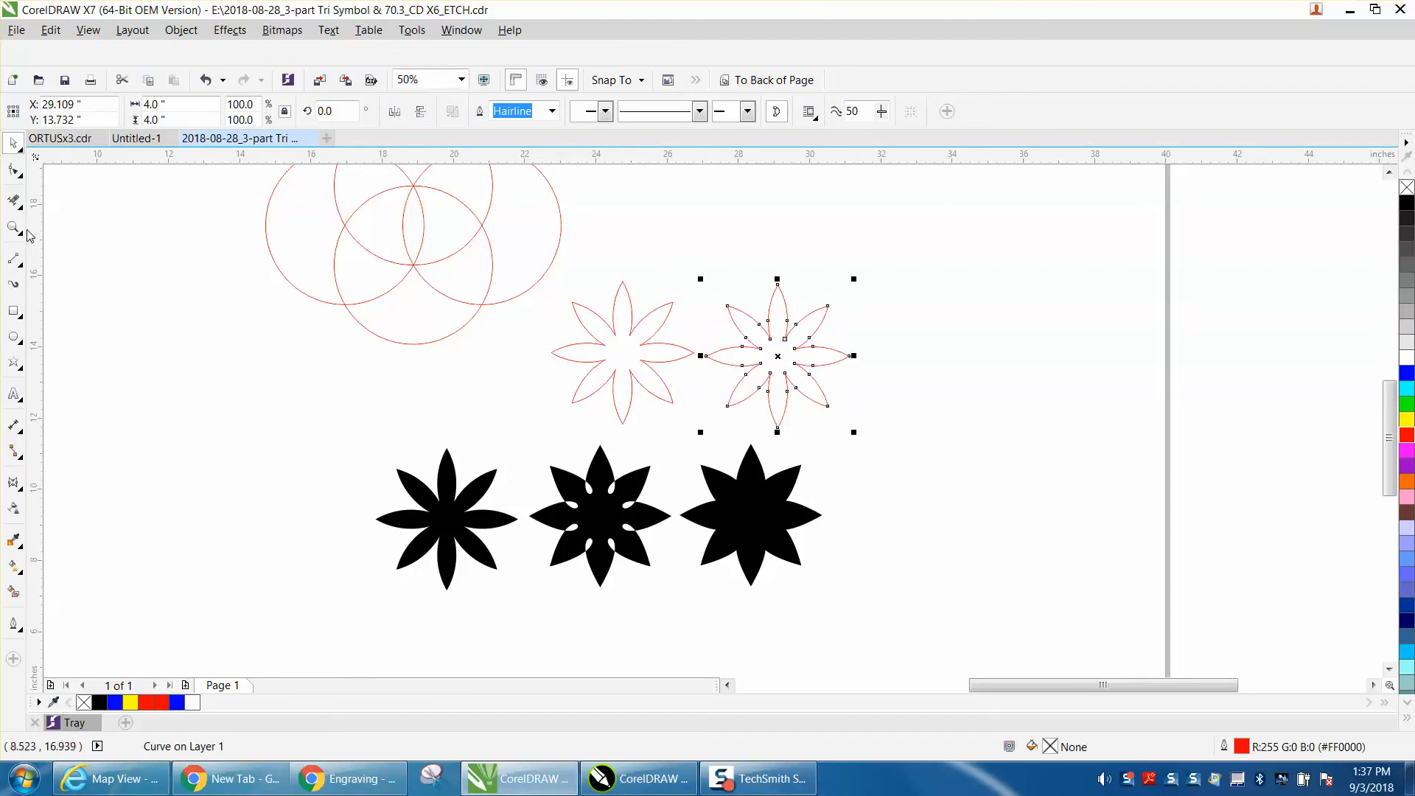
- Zoom in closely on both flowers and show the copy's 32 nodes for editing
{"action": "left_click", "coordinate": [12, 227]}
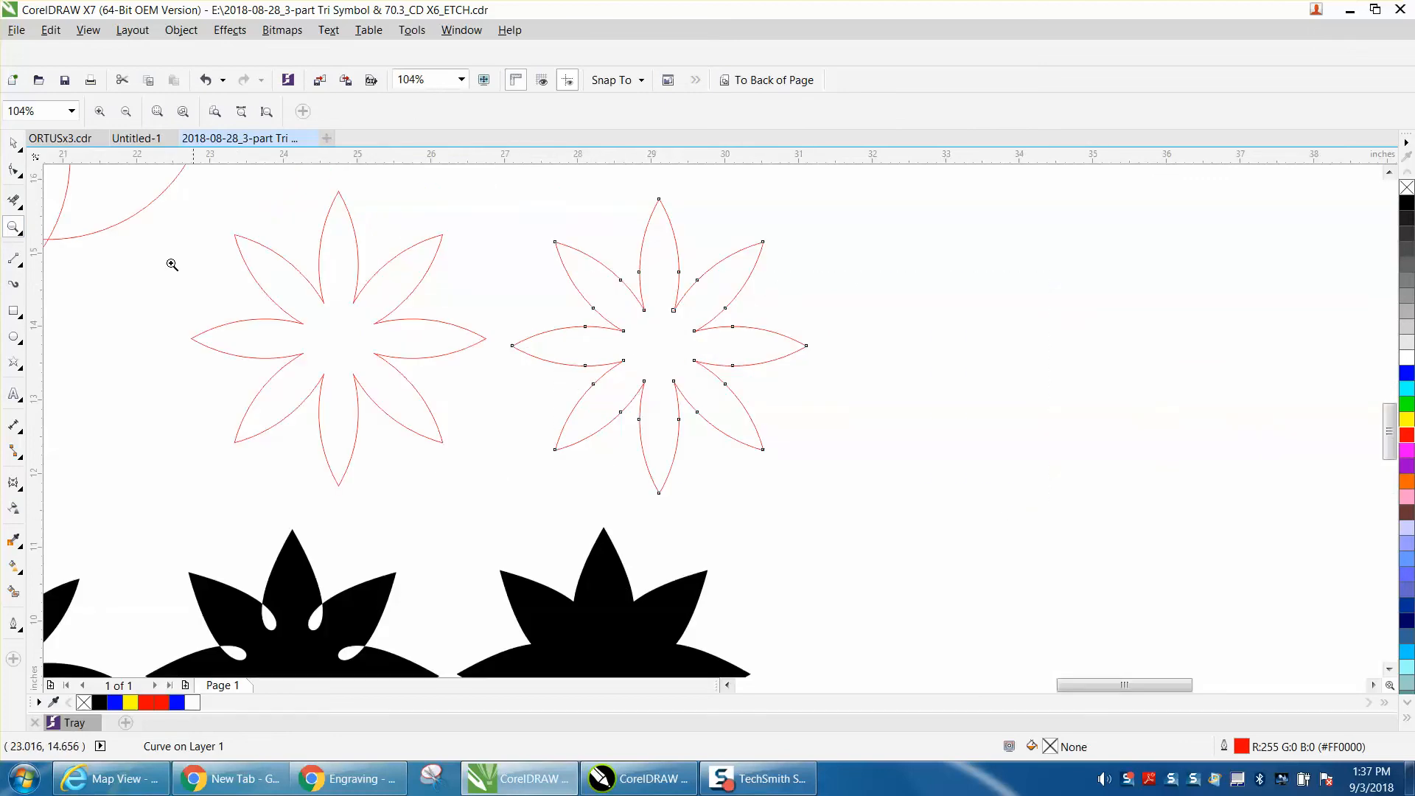
{"action": "left_click", "coordinate": [12, 192]}
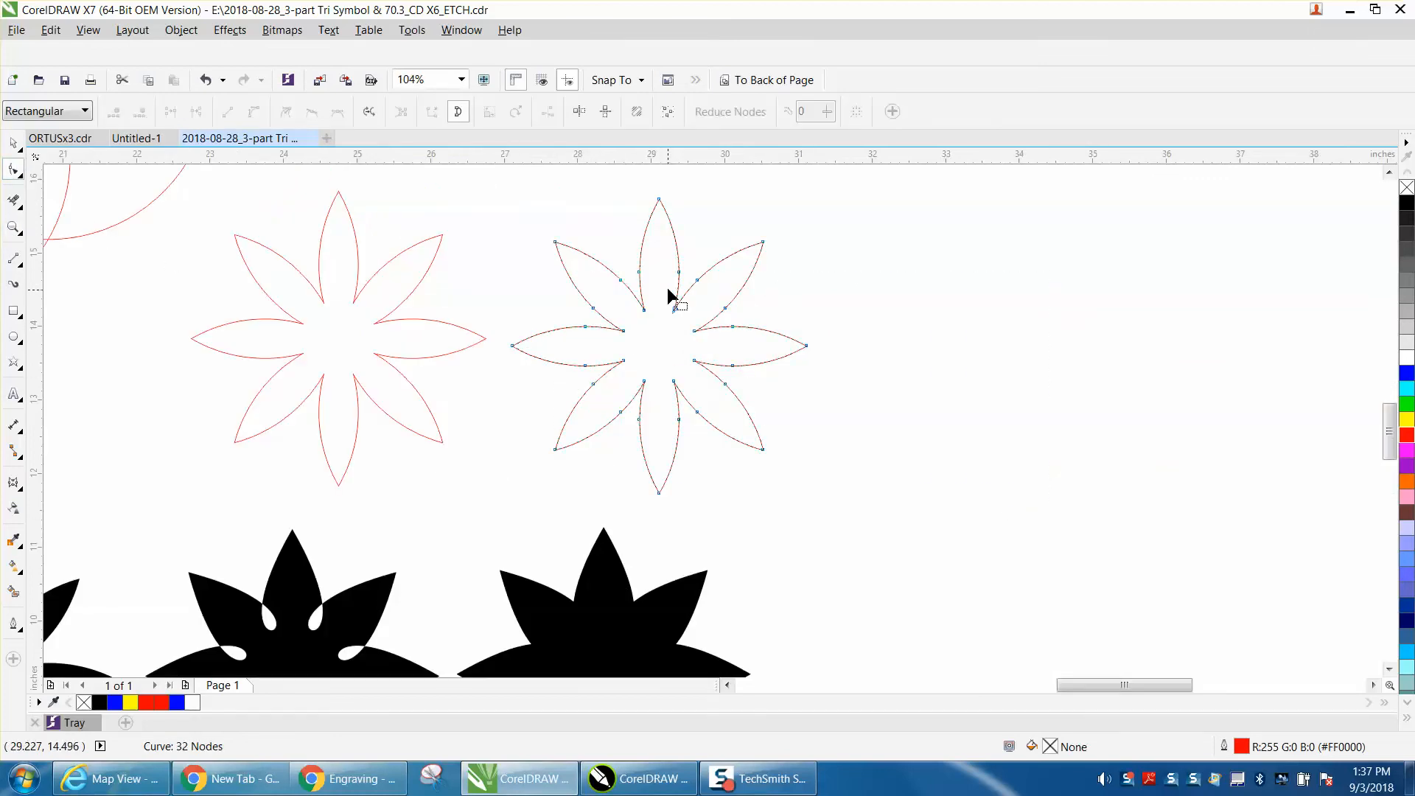
{"action": "mouse_move", "coordinate": [669, 275]}
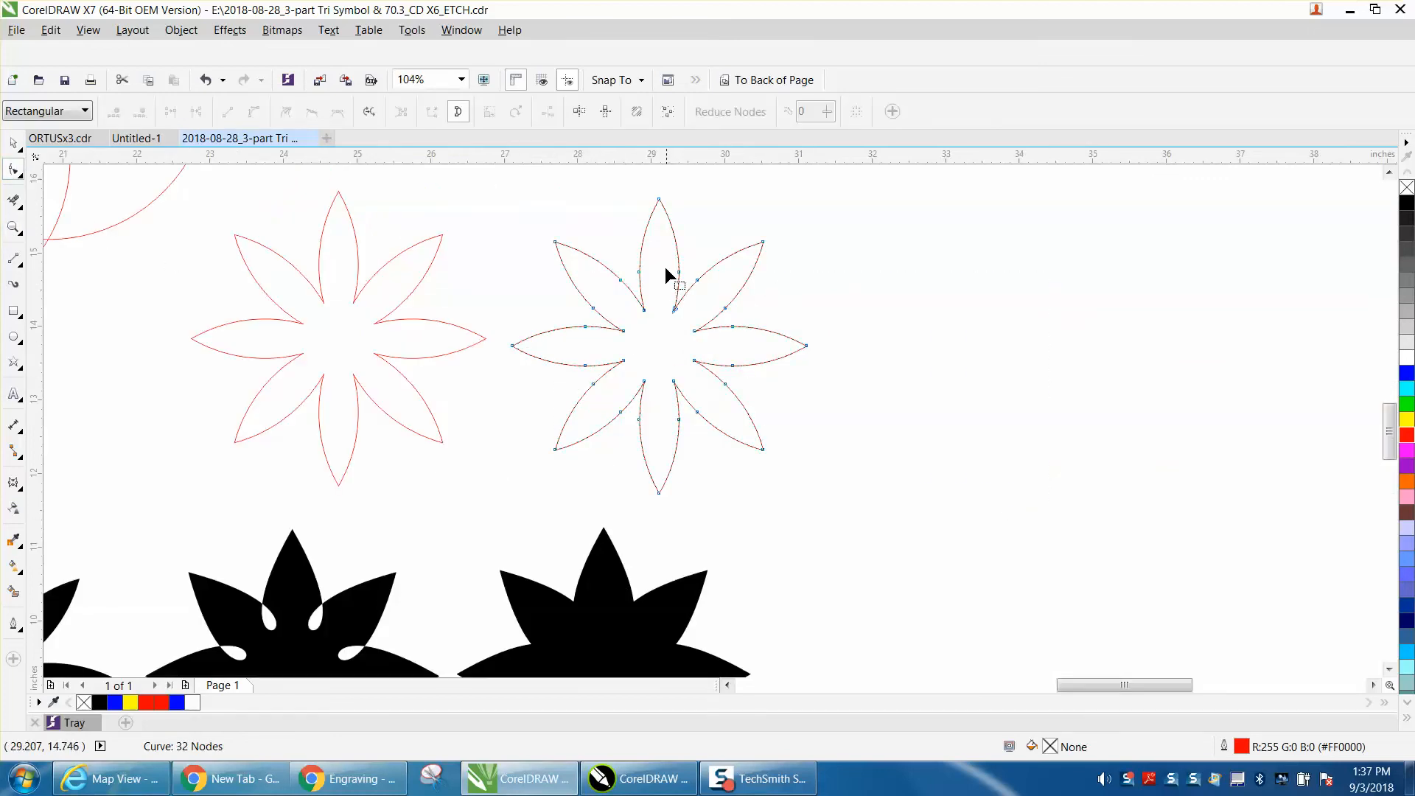
- Marquee-select and delete the copied flower's inner nodes, leaving its eight tips as curling loops
{"action": "left_click_drag", "start_coordinate": [659, 262], "coordinate": [587, 365]}
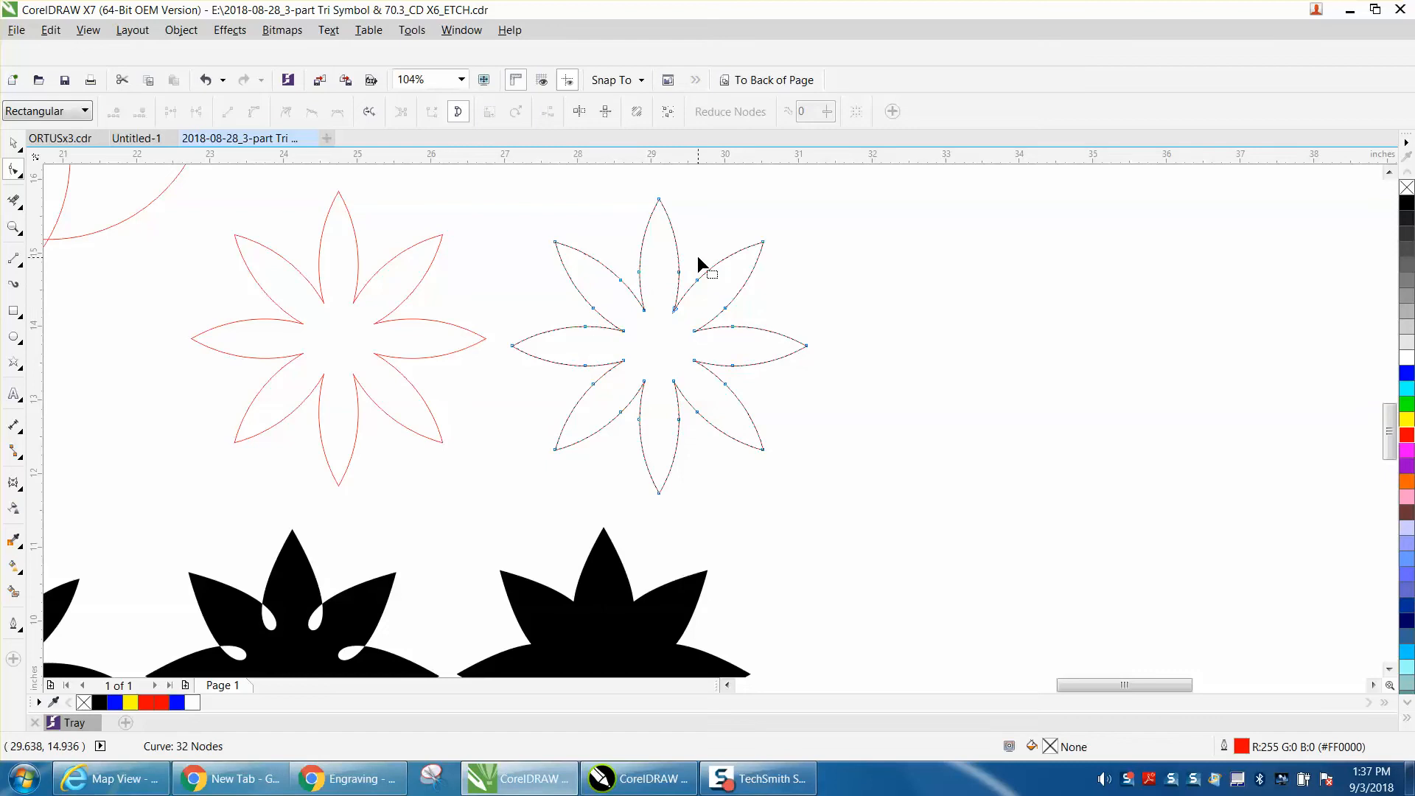
{"action": "left_click_drag", "start_coordinate": [699, 271], "coordinate": [578, 397]}
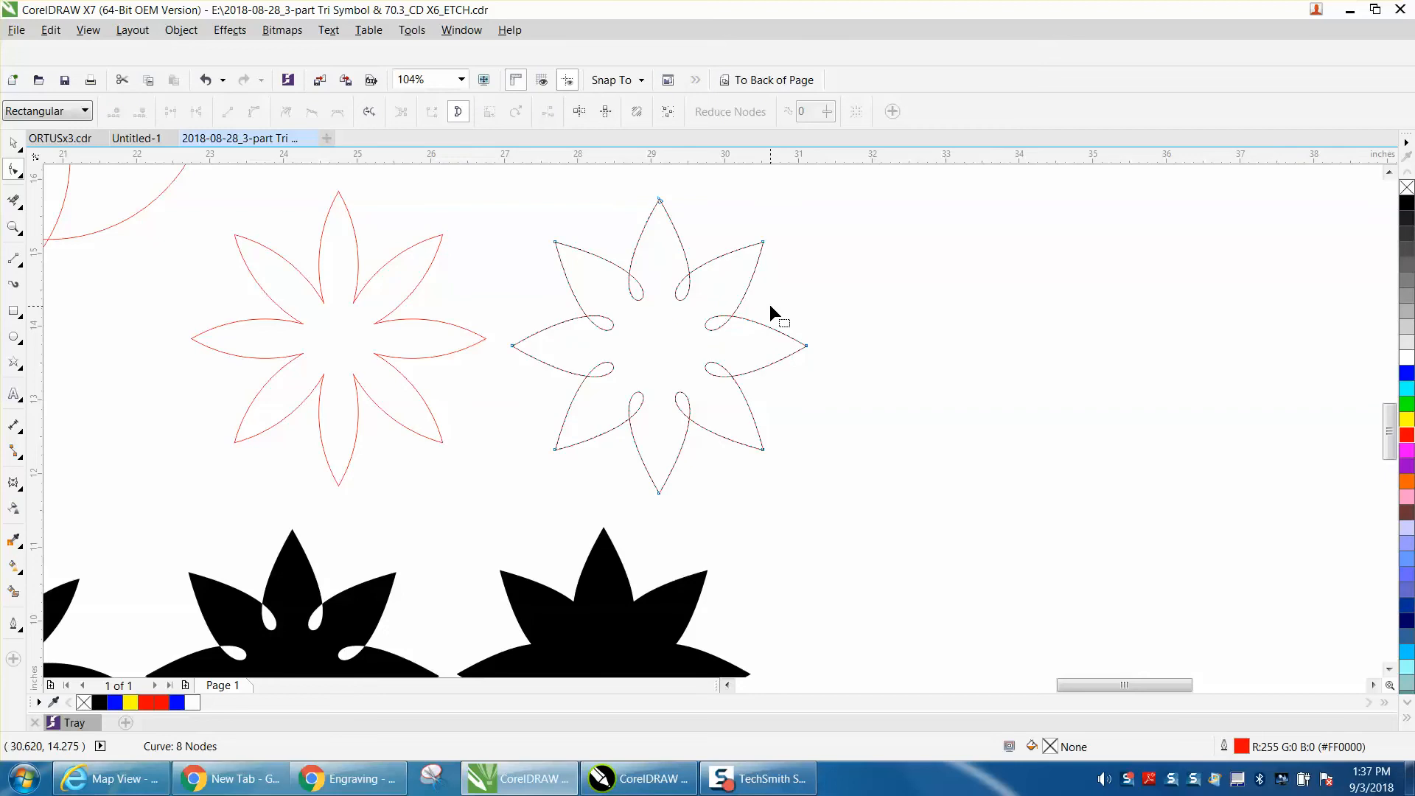
{"action": "mouse_move", "coordinate": [780, 314]}
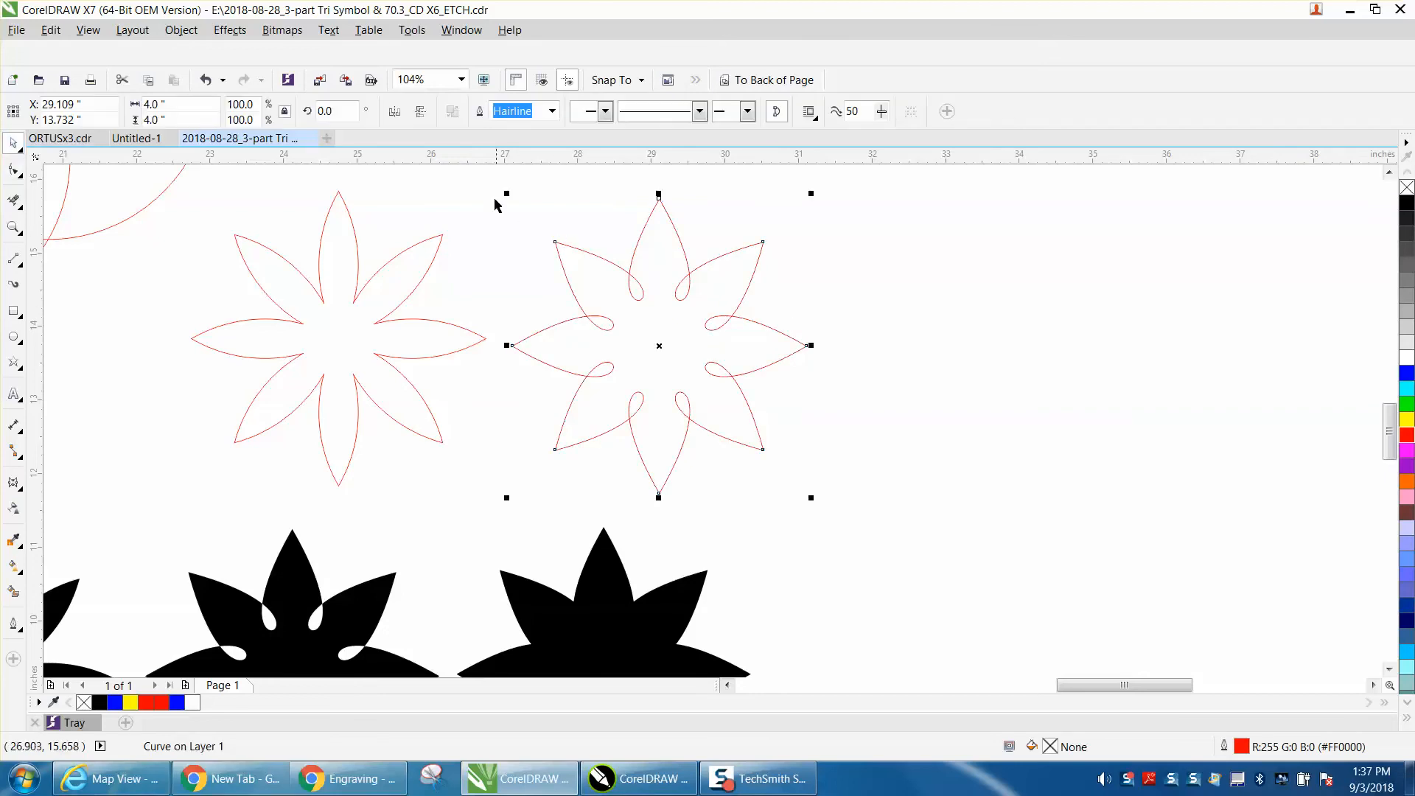
{"action": "mouse_move", "coordinate": [932, 519]}
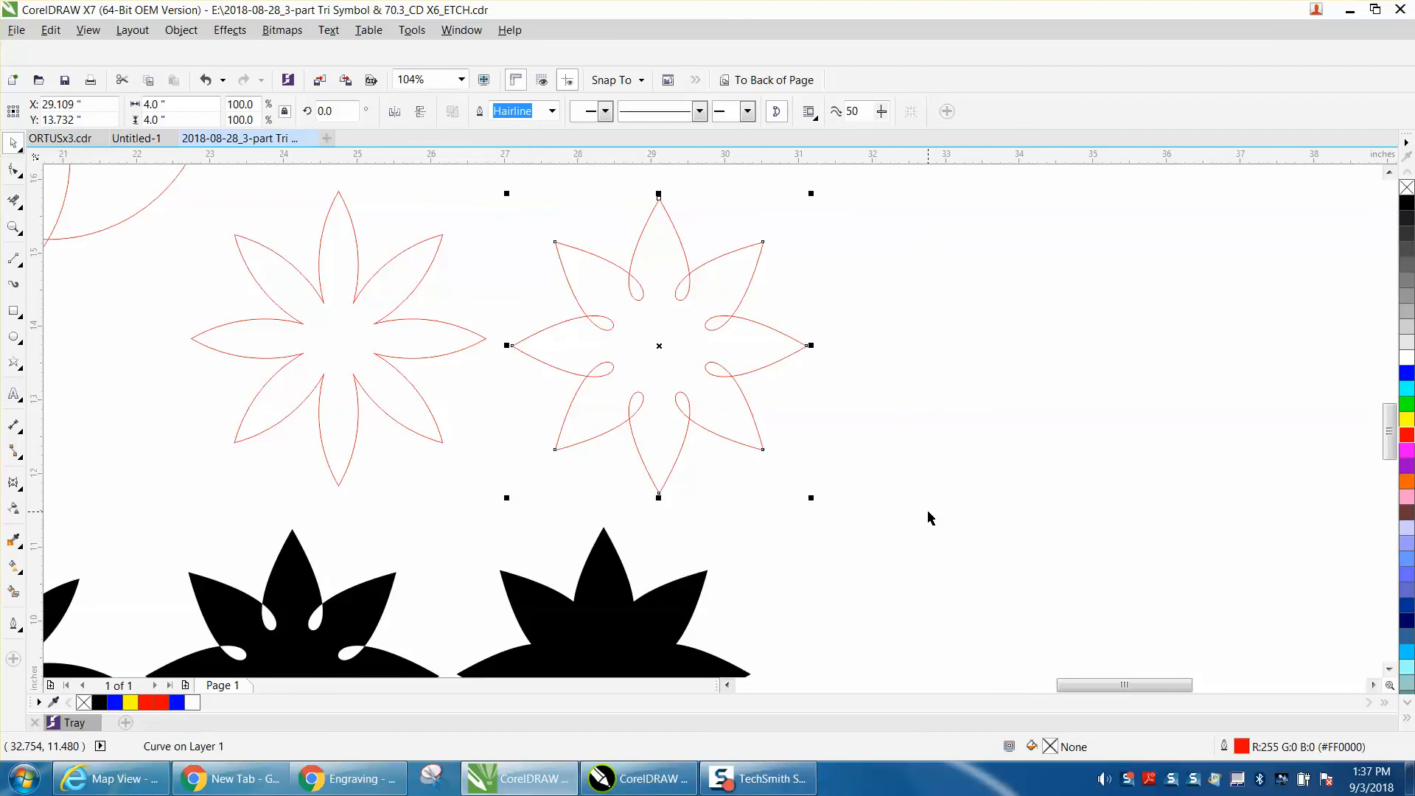
- Copy the looped flower further right and smooth the middle copy into a plain eight-point star
{"action": "left_click", "coordinate": [731, 401]}
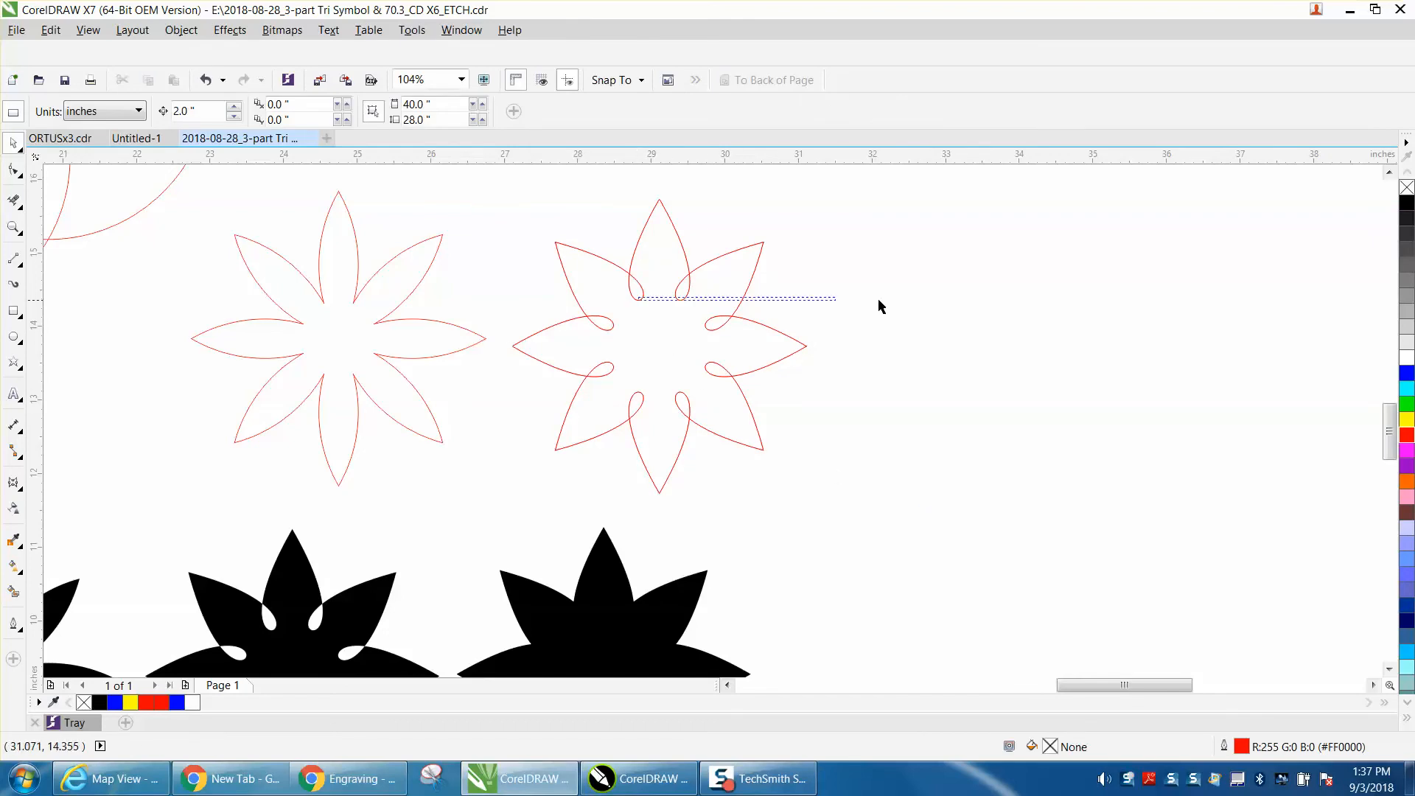
{"action": "left_click", "coordinate": [12, 170]}
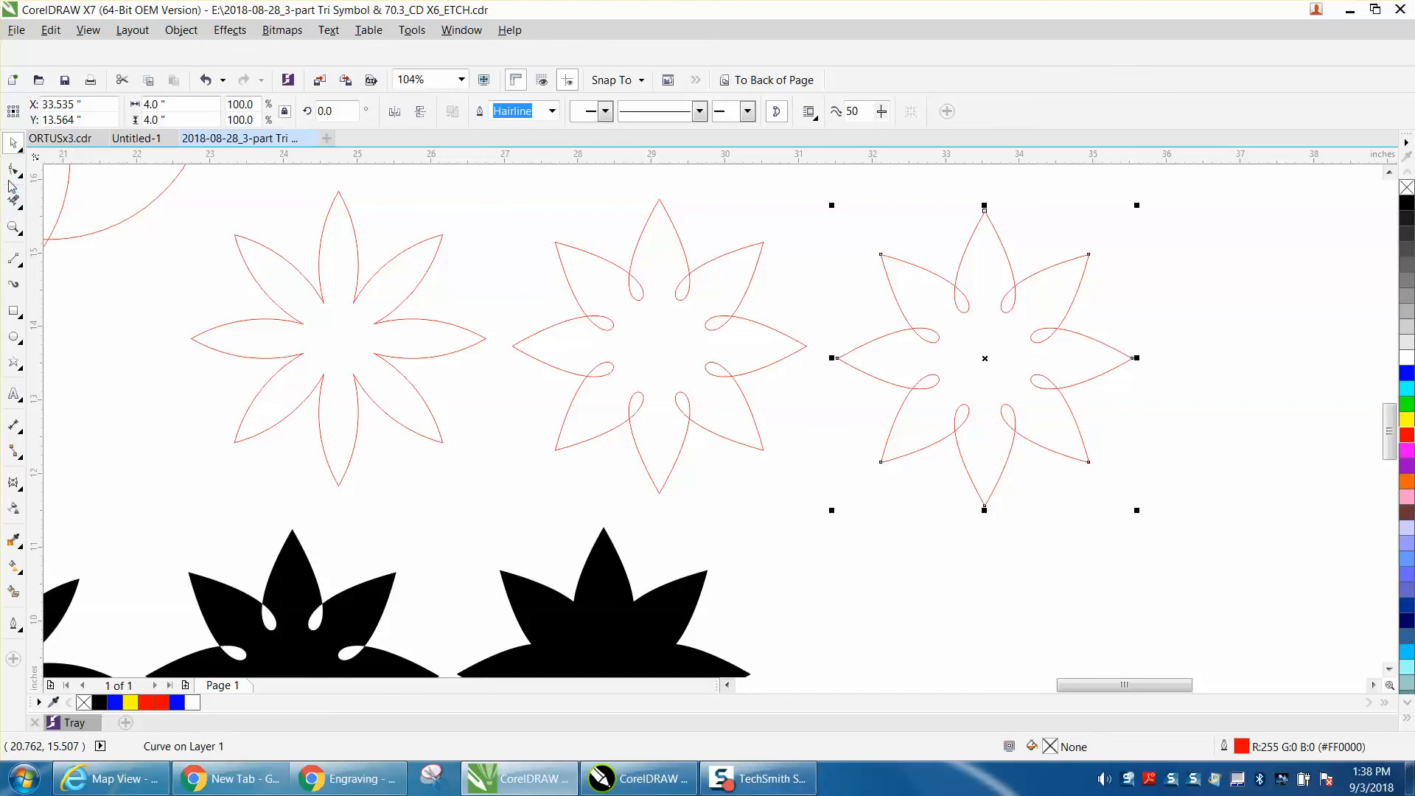
{"action": "left_click", "coordinate": [12, 187]}
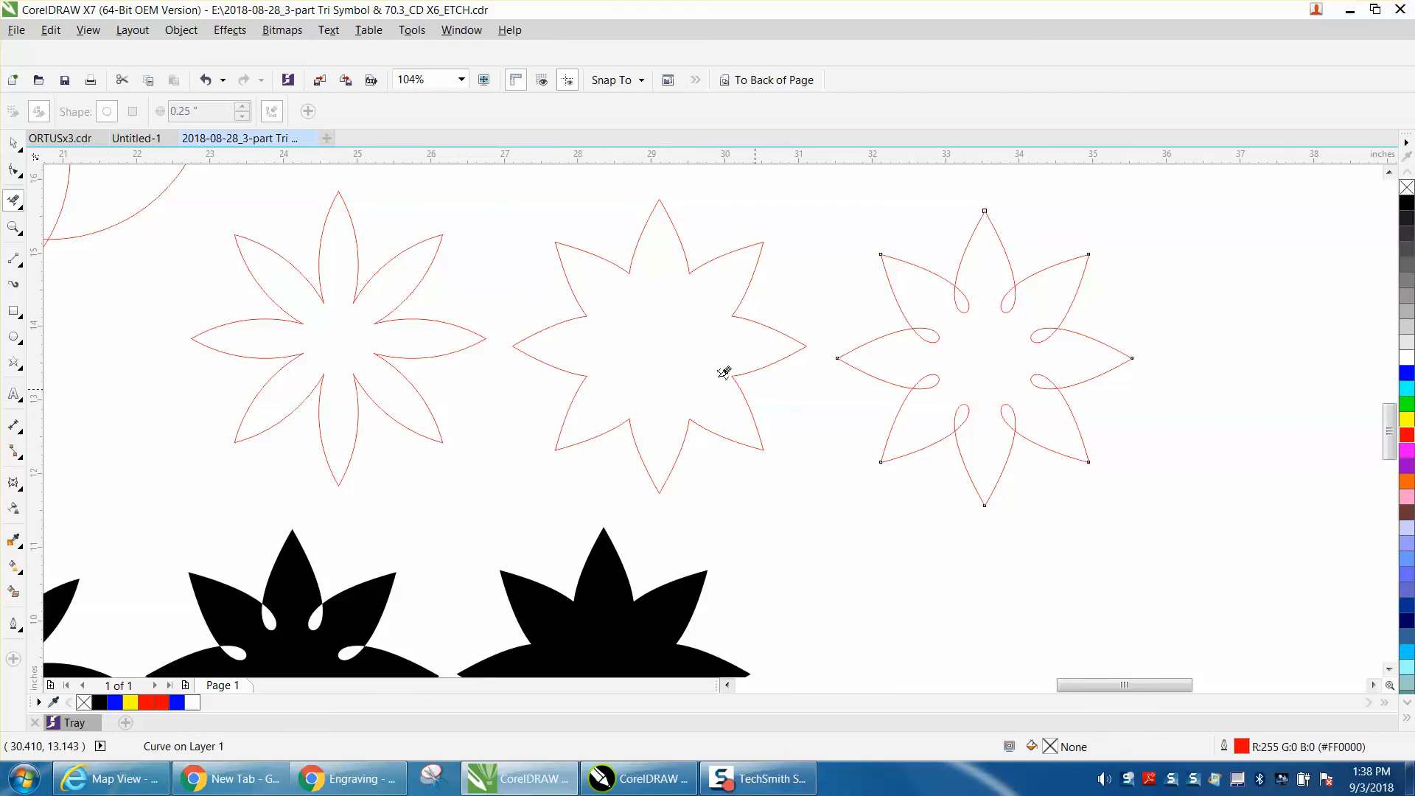
{"action": "left_click", "coordinate": [985, 358]}
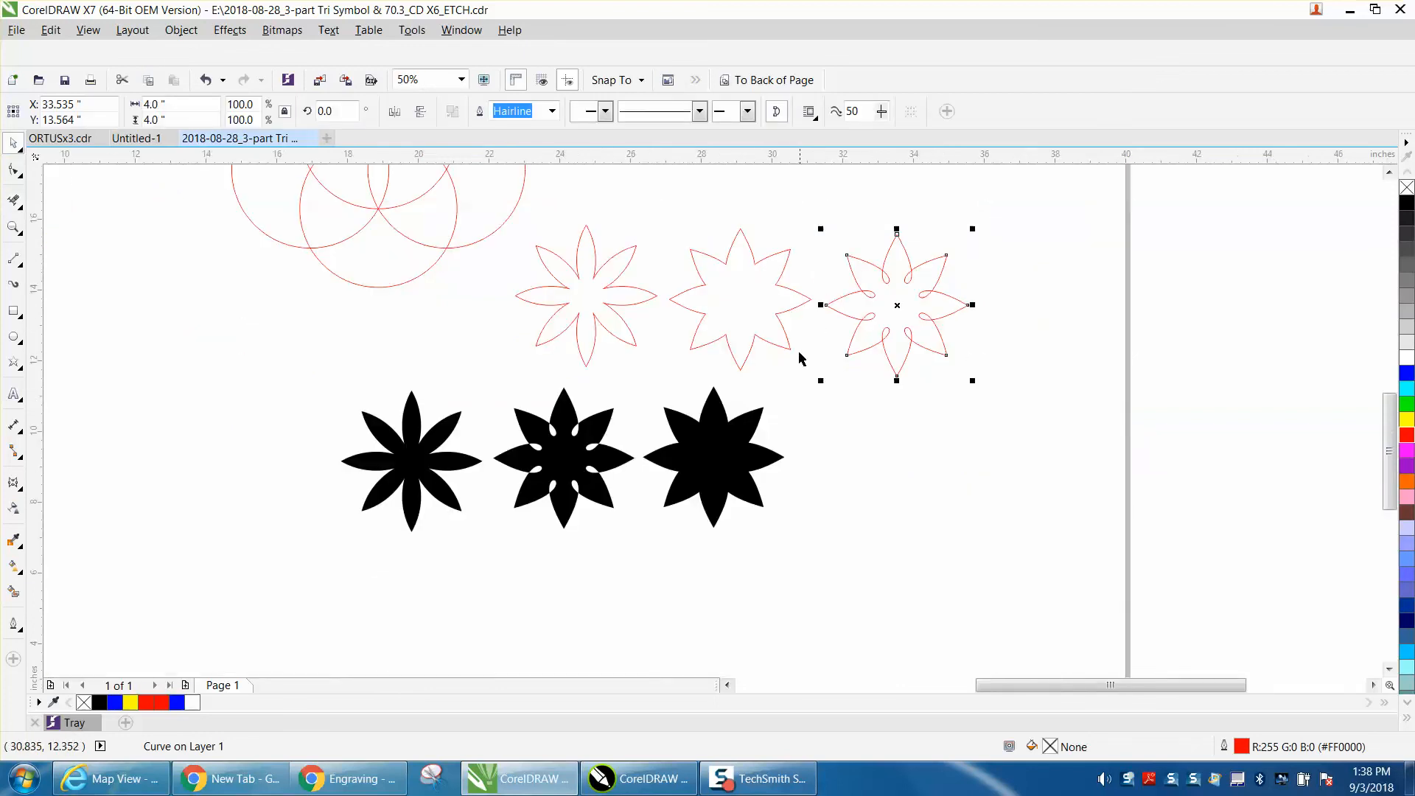
{"action": "mouse_move", "coordinate": [17, 652]}
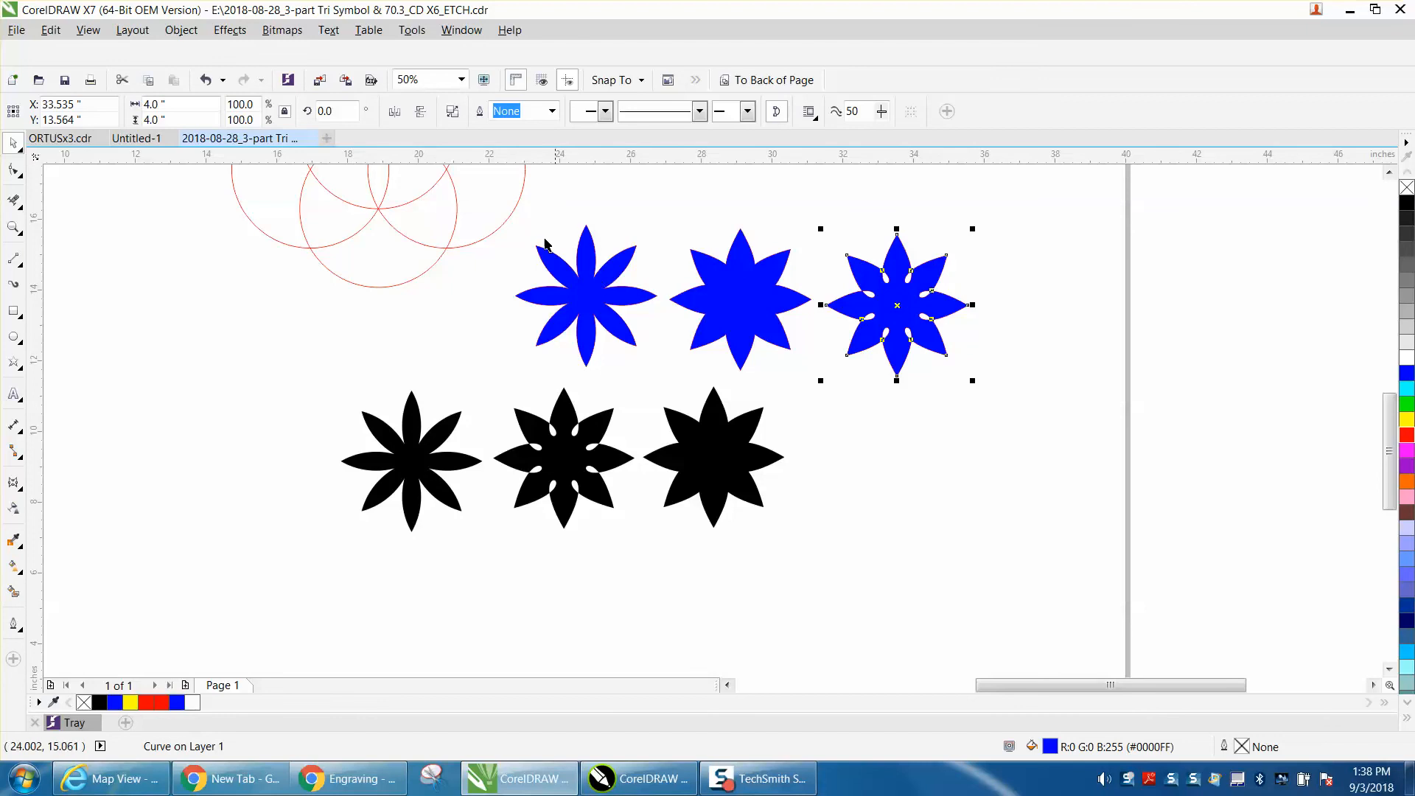
- Select the three flower curves and fill them solid blue with no outline
{"action": "left_click", "coordinate": [12, 162]}
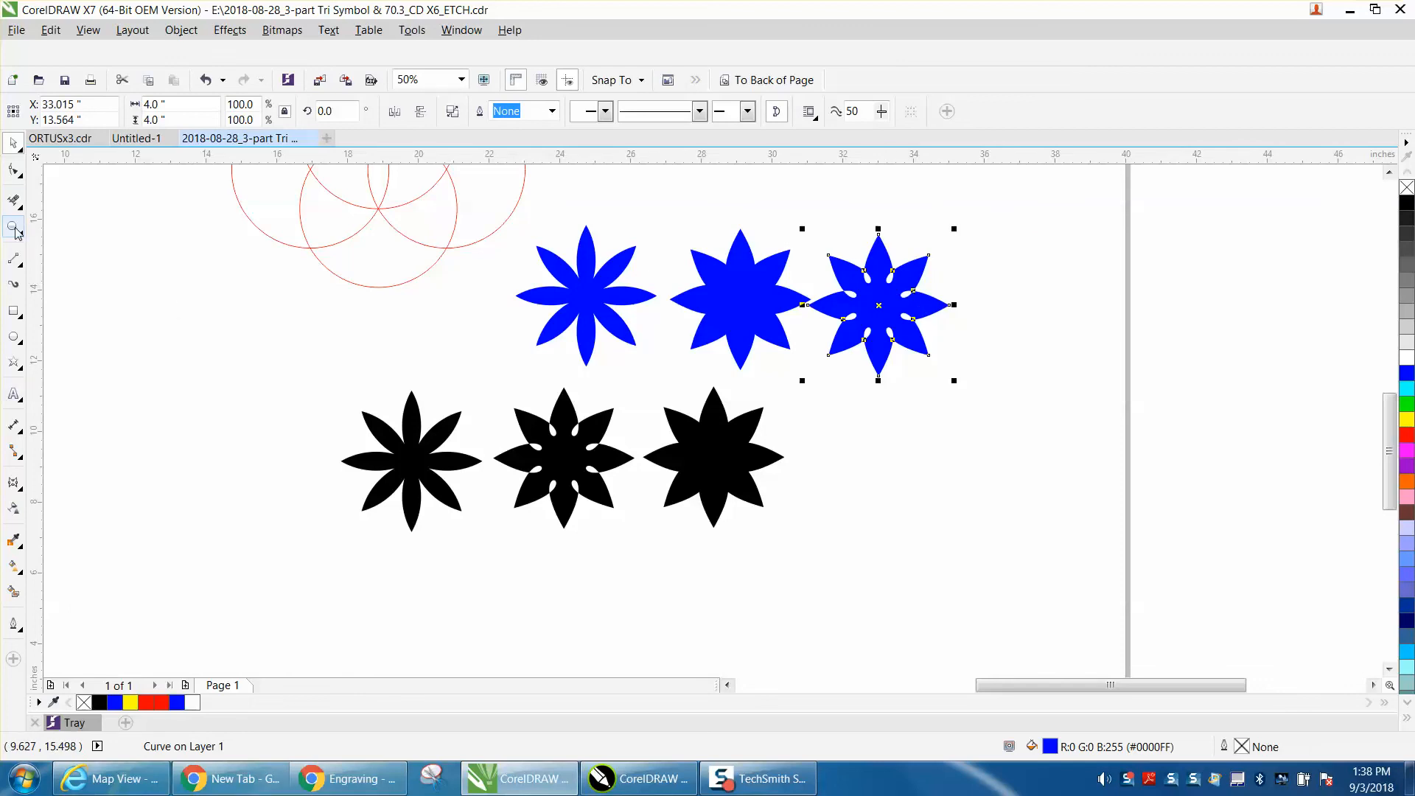
{"action": "left_click", "coordinate": [12, 227]}
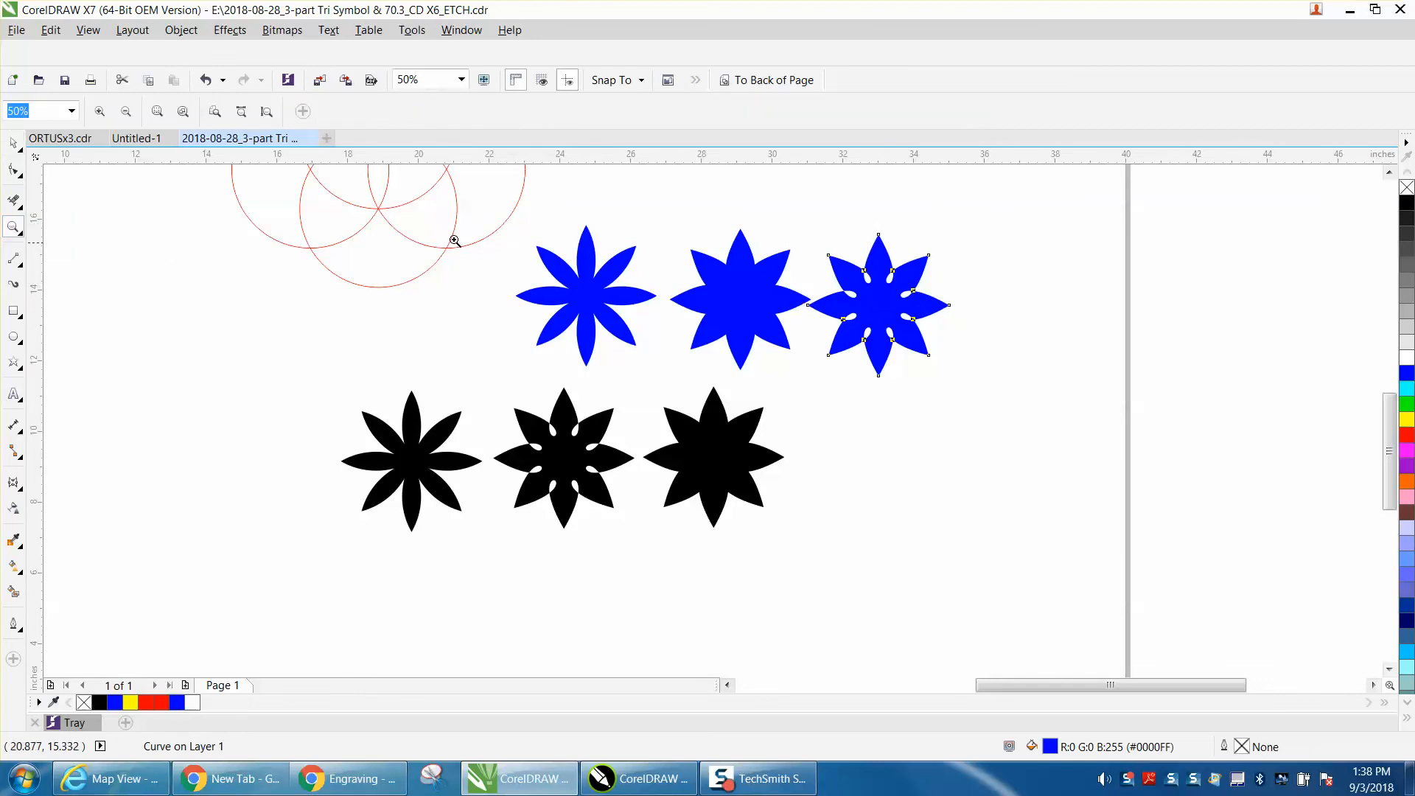
{"action": "left_click", "coordinate": [455, 242]}
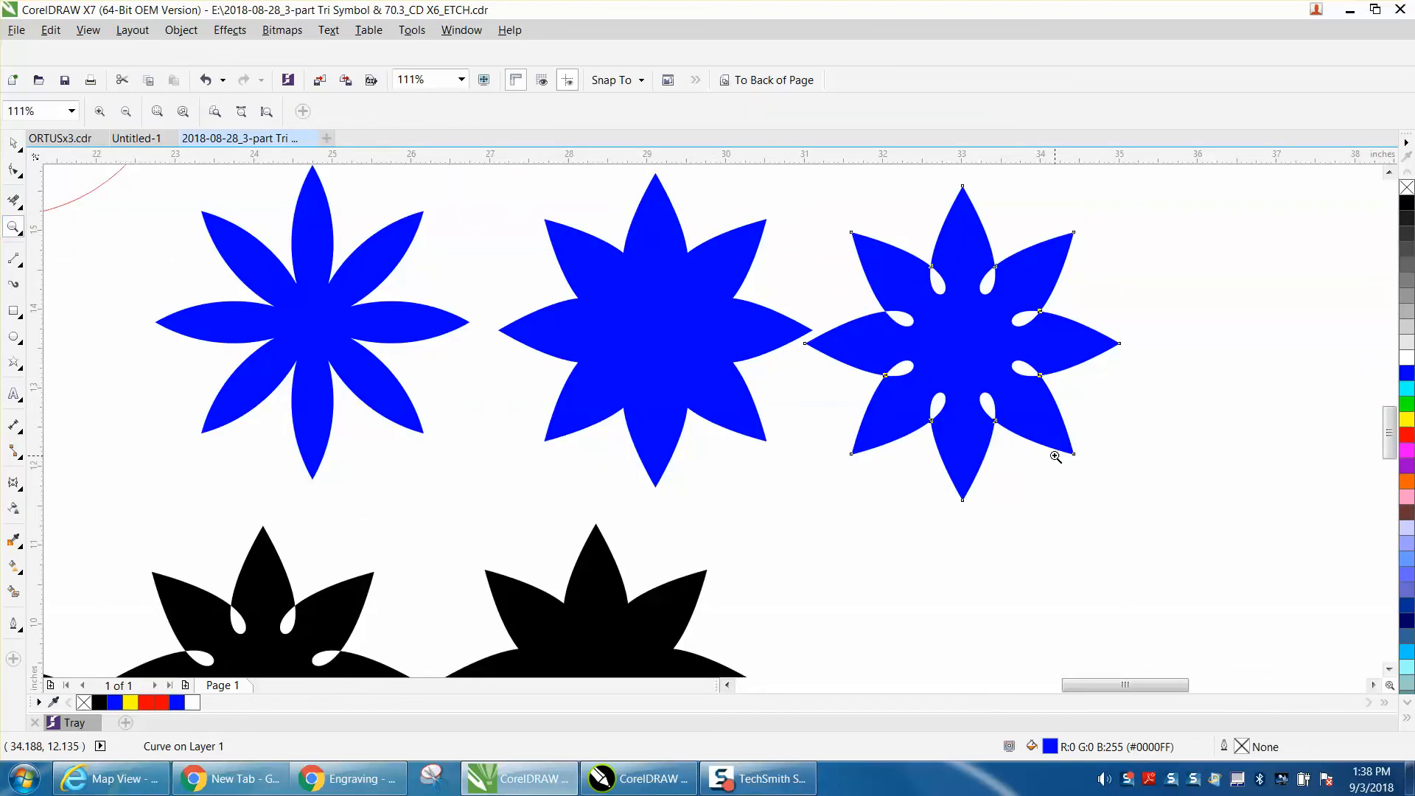
{"action": "mouse_move", "coordinate": [925, 401]}
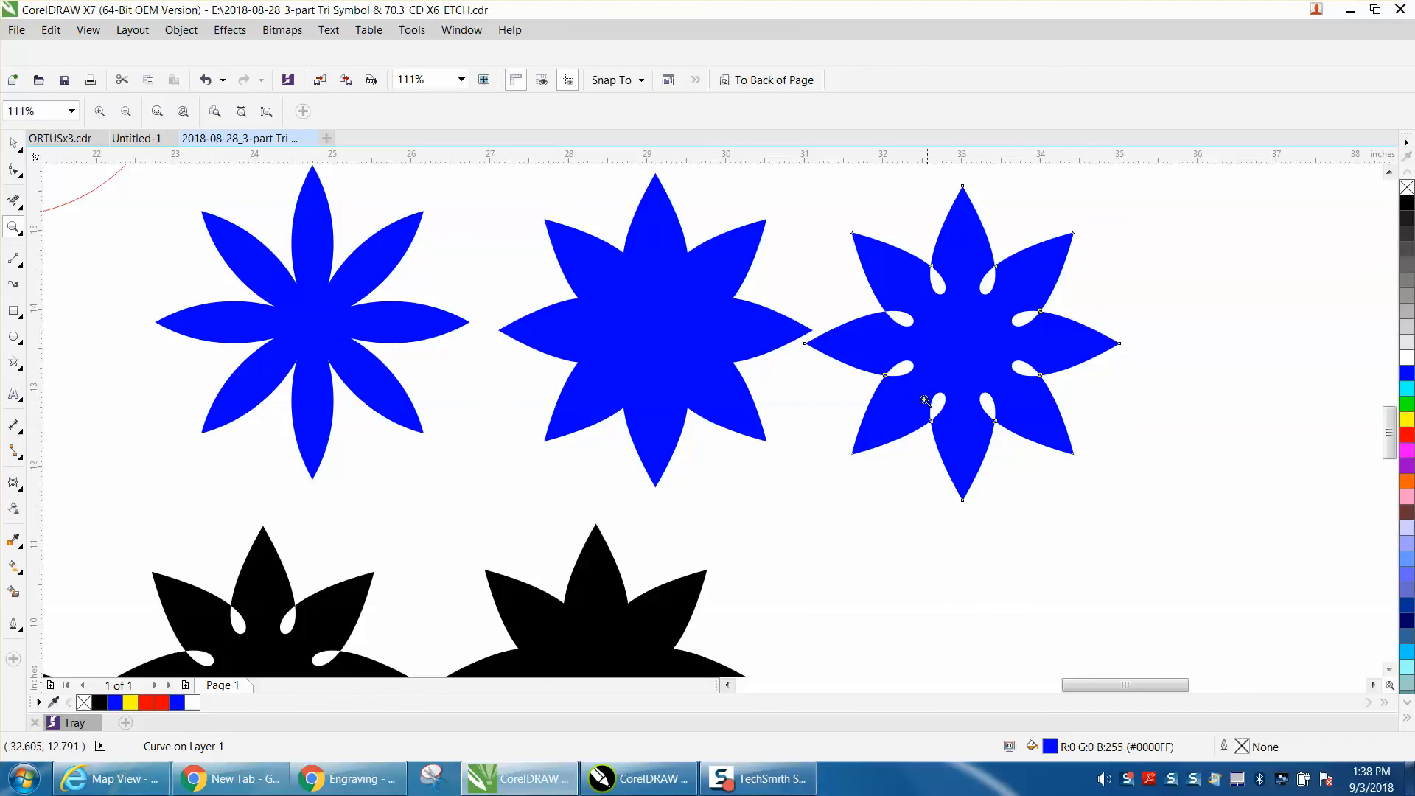
{"action": "type", "text": "50%"}
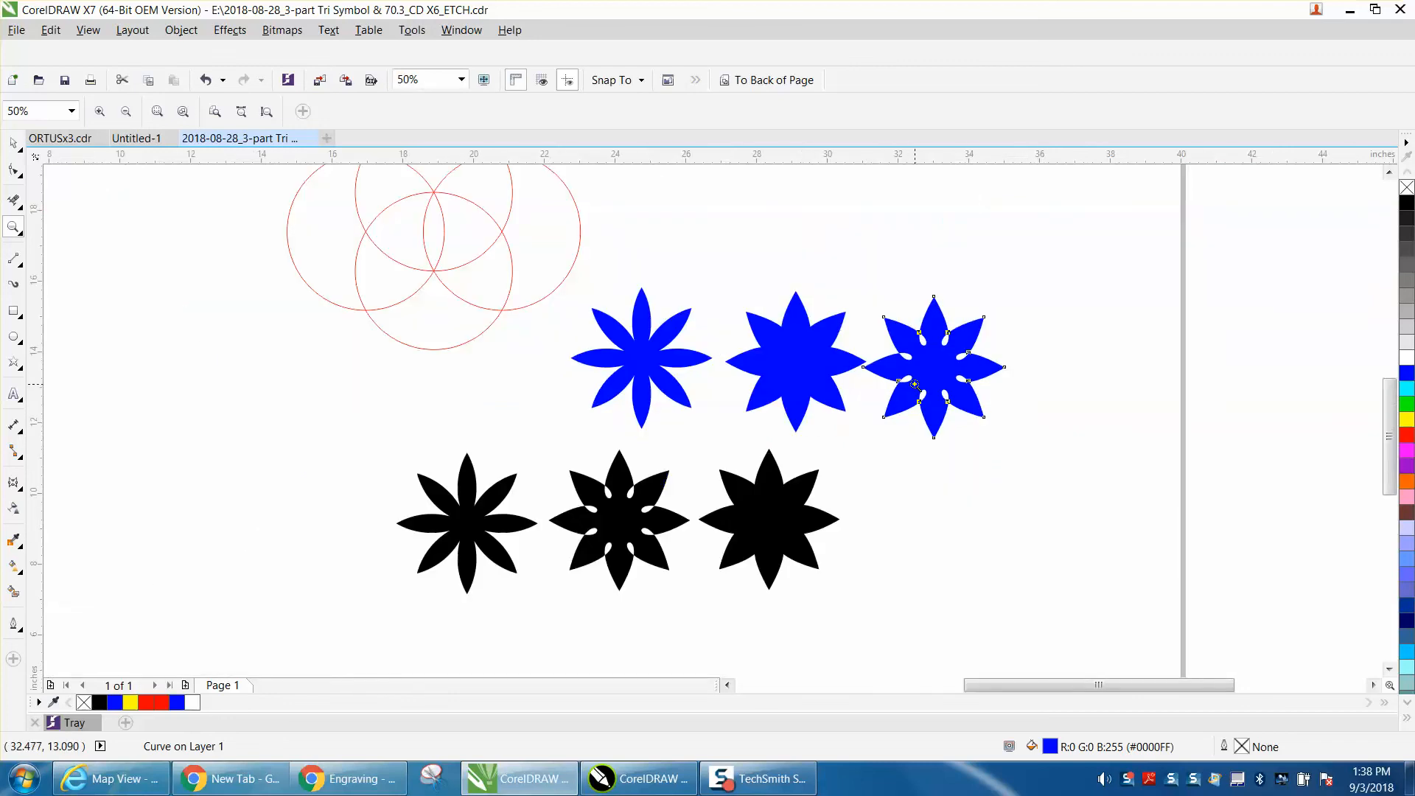